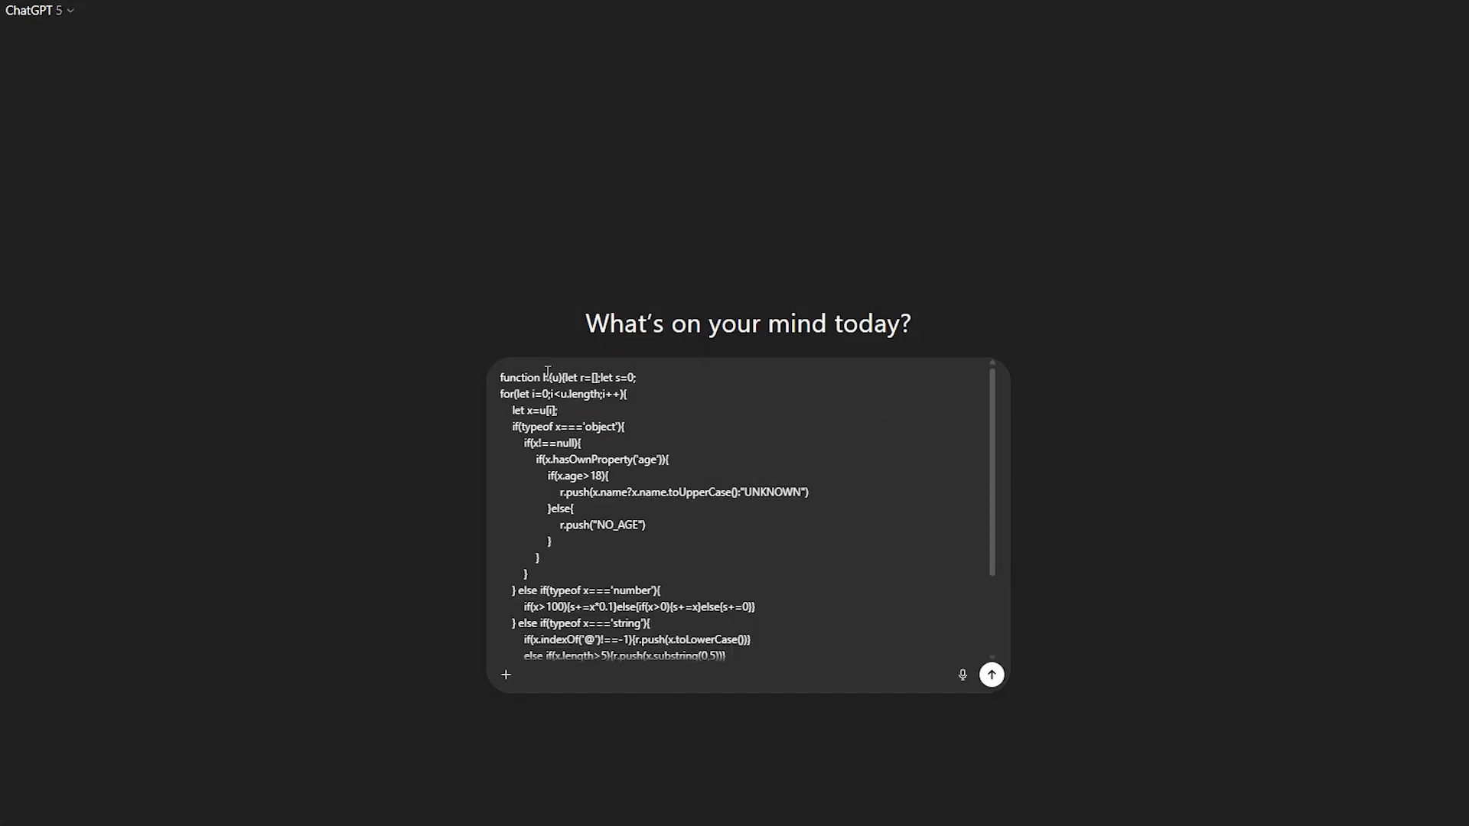
# Ask ChatGPT to explain the pasted JavaScript code by adding 'explane the code' beneath it.
pyautogui.write('explane the code refactor for reada')
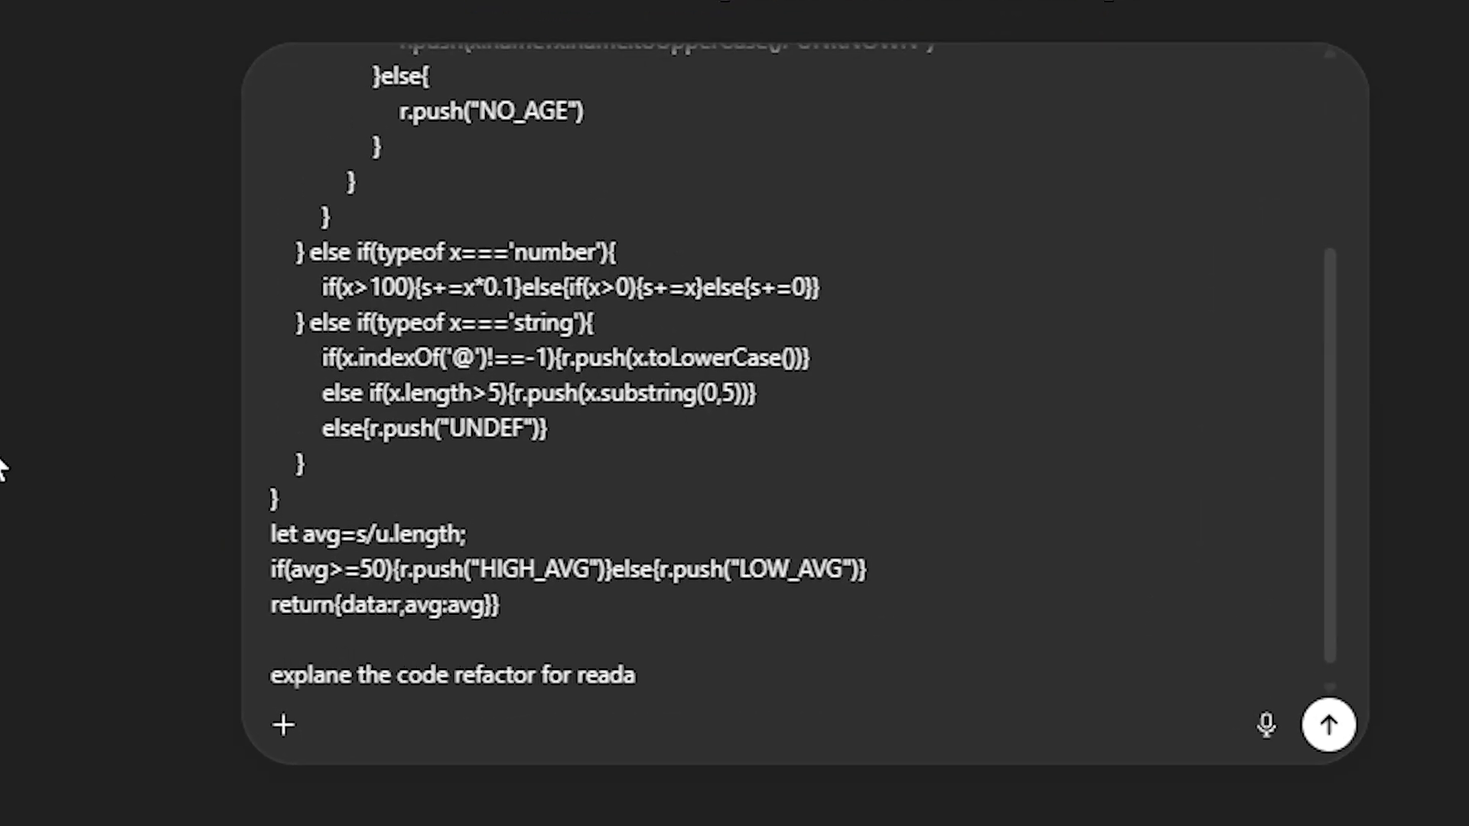
pyautogui.click(1328, 724)
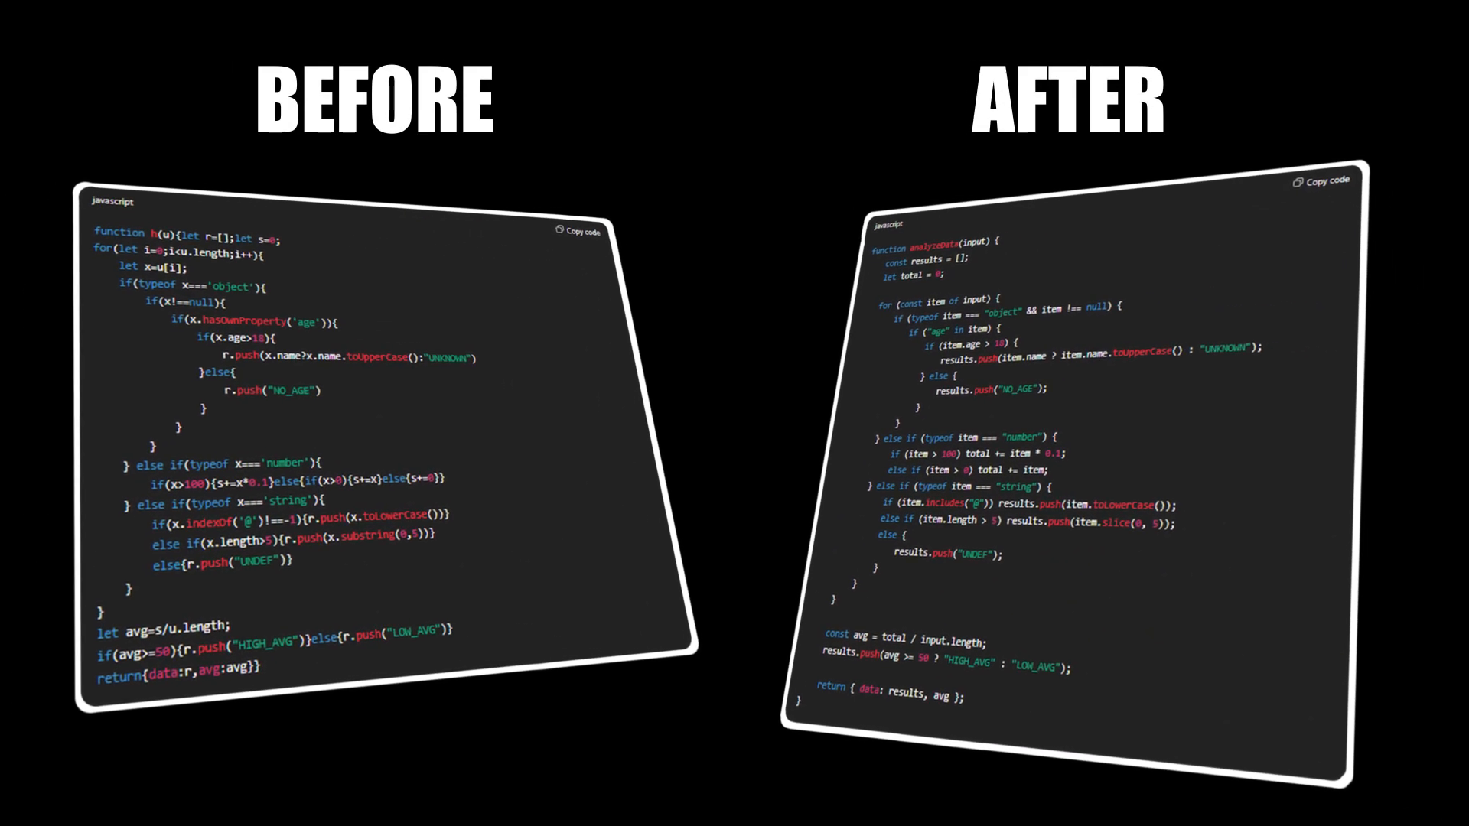